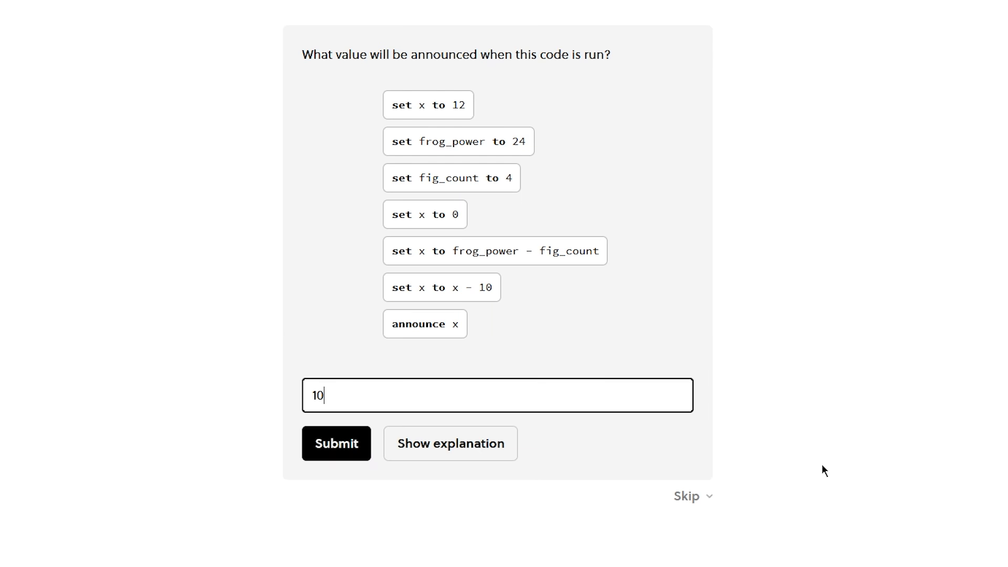
Step: Submit the answer 10, continue, and submit -2 for the A[2] array-index question
click(336, 443)
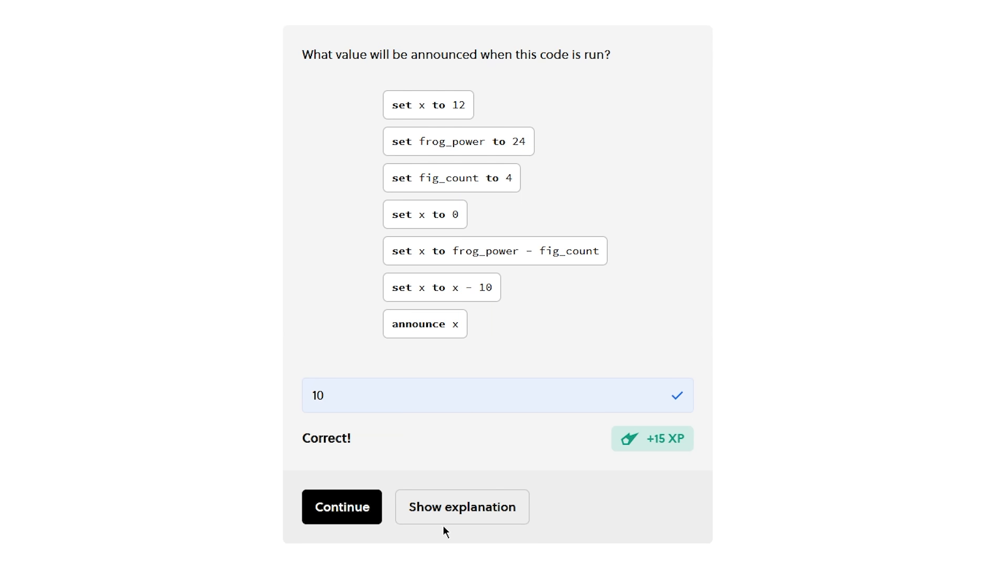
click(341, 506)
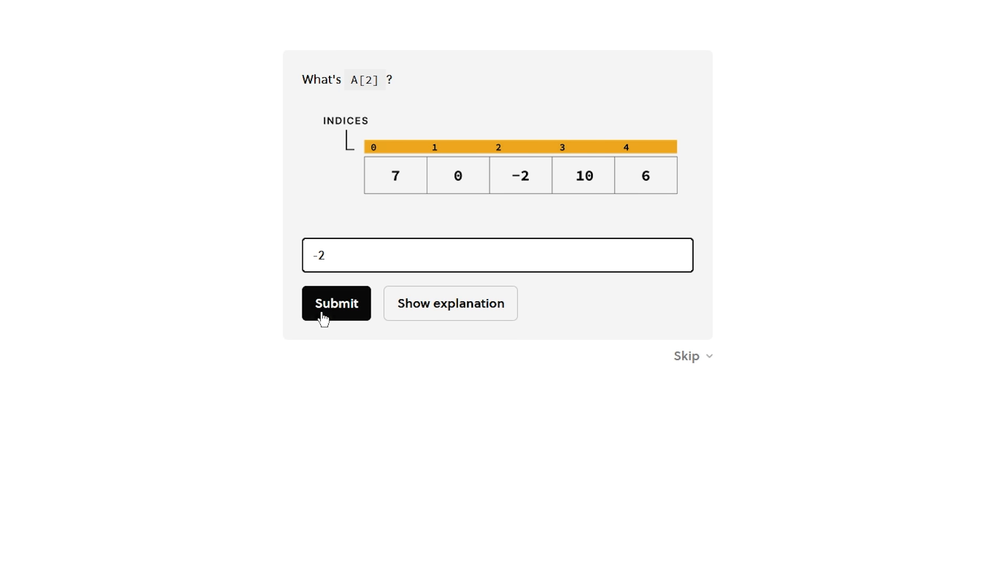
click(336, 302)
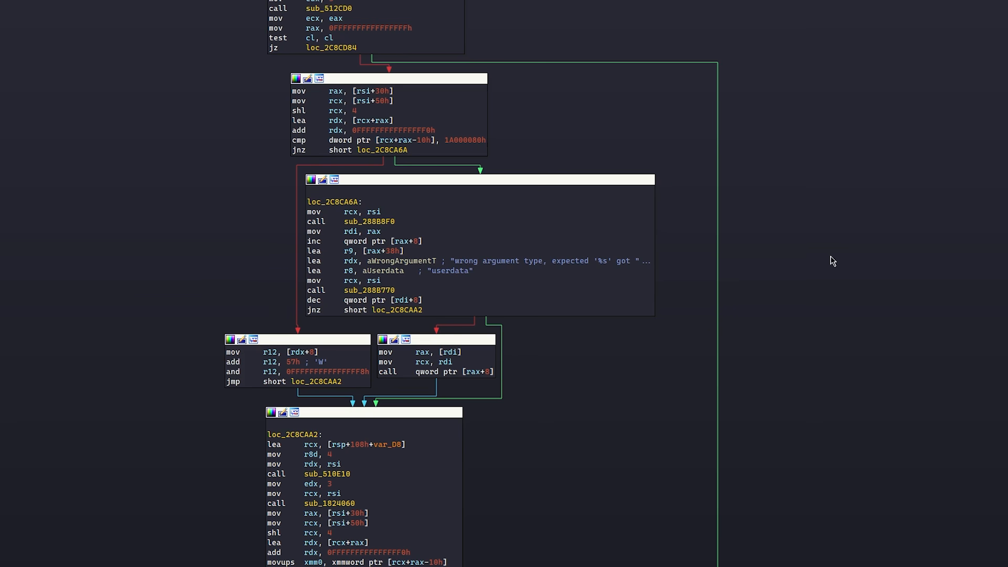
scroll(down, 3)
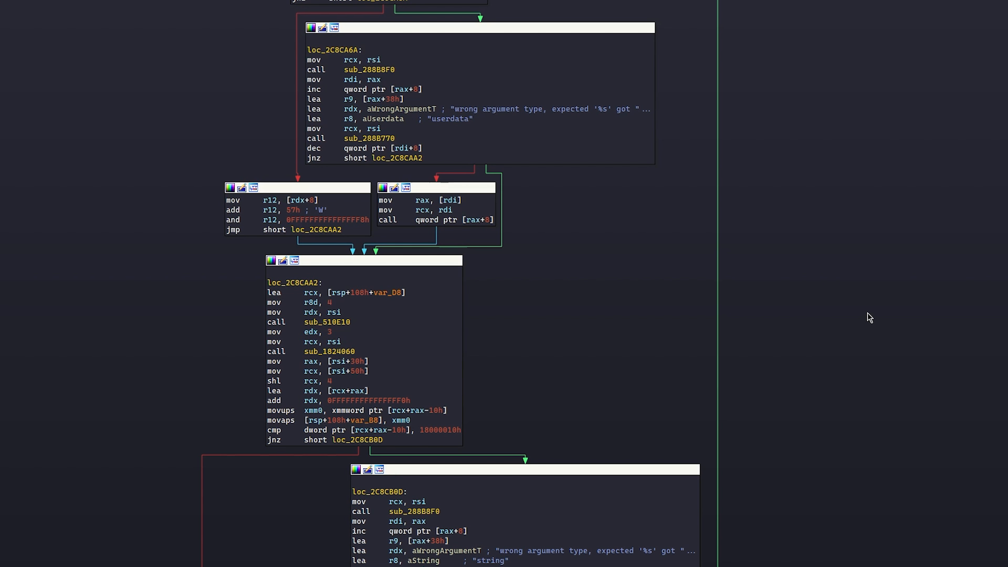
scroll(down, 3)
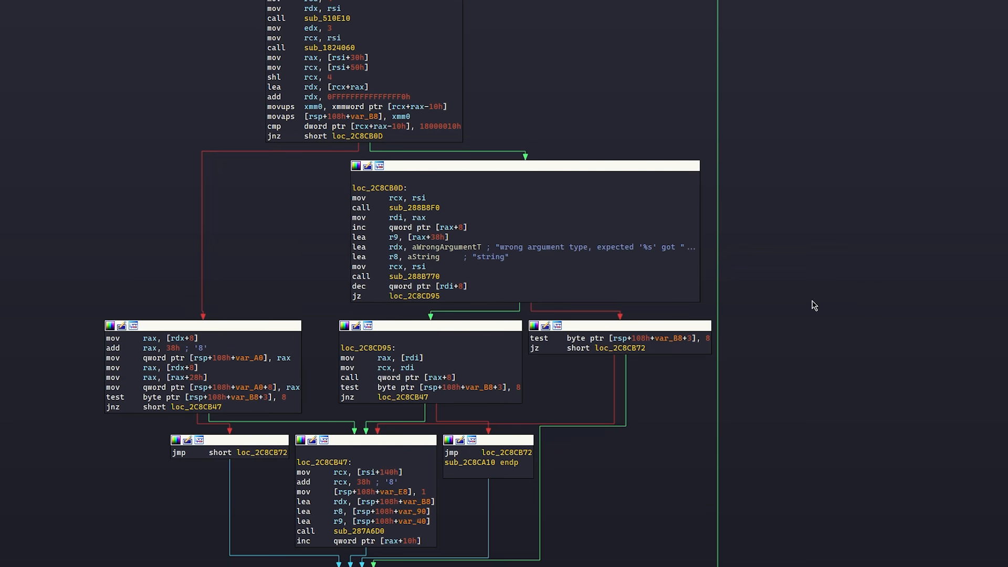
scroll(down, 3)
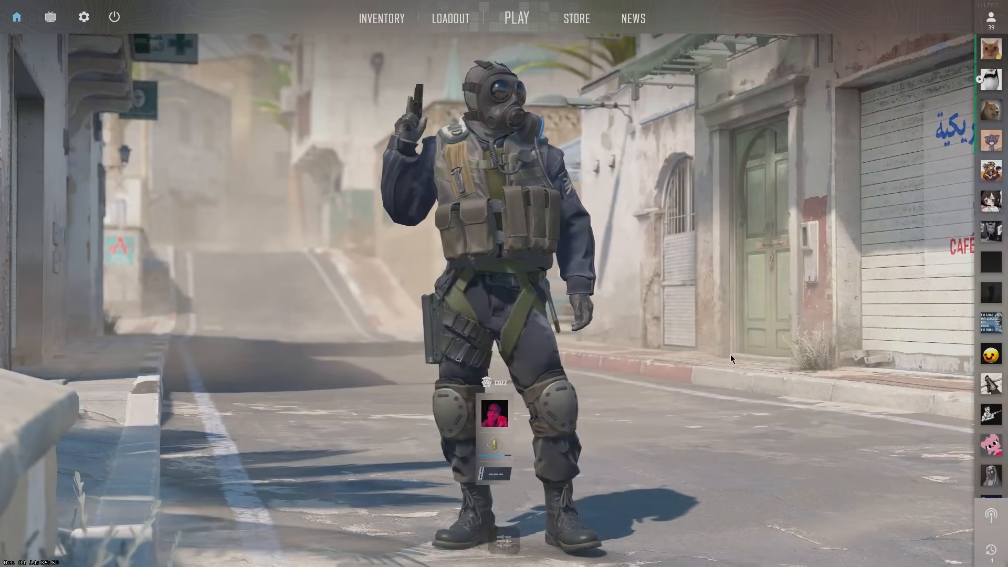
Step: Bring up the Steam overlay (Shift+Tab) over Counter-Strike 2 and show its In-Game settings
key(shift+tab)
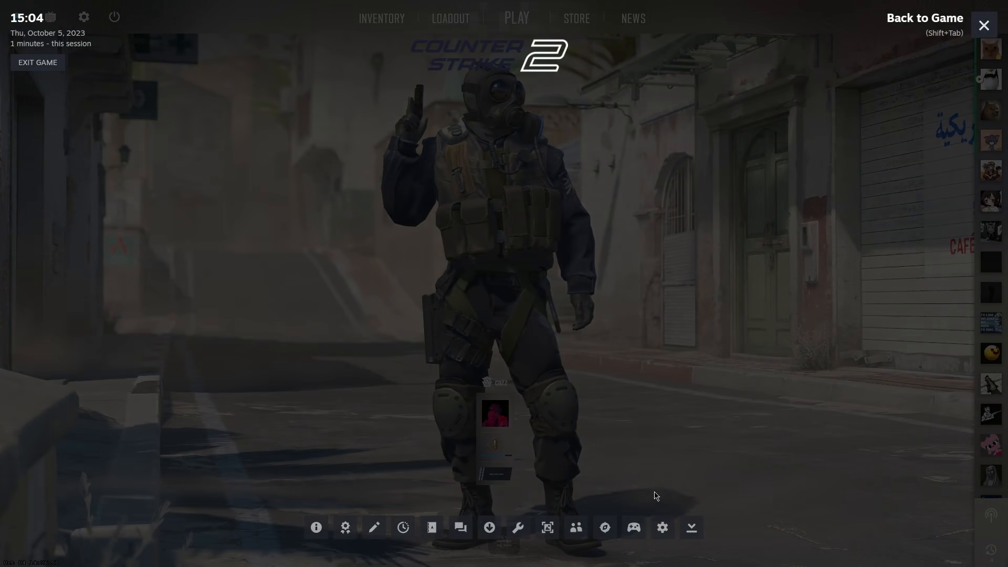
click(662, 527)
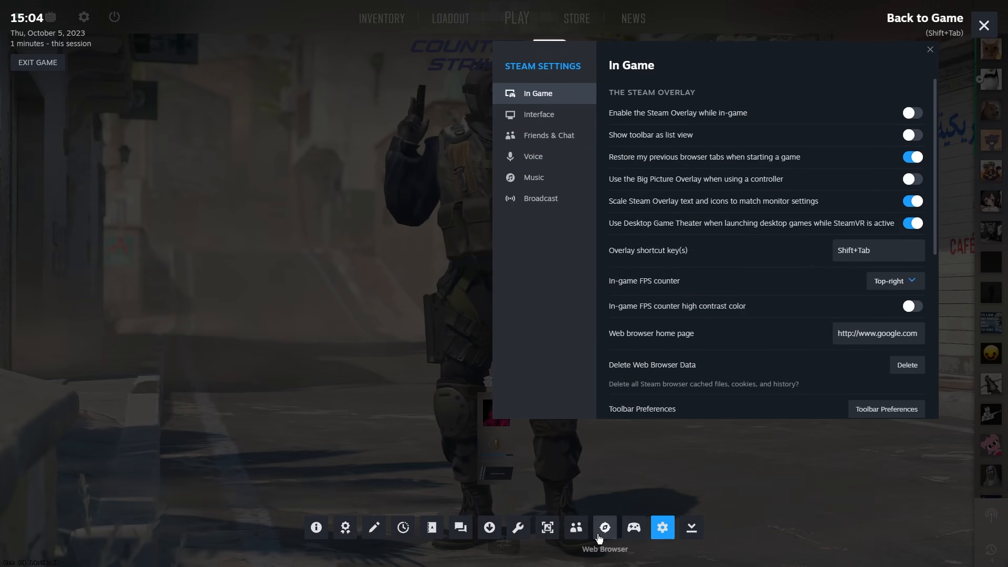
click(603, 527)
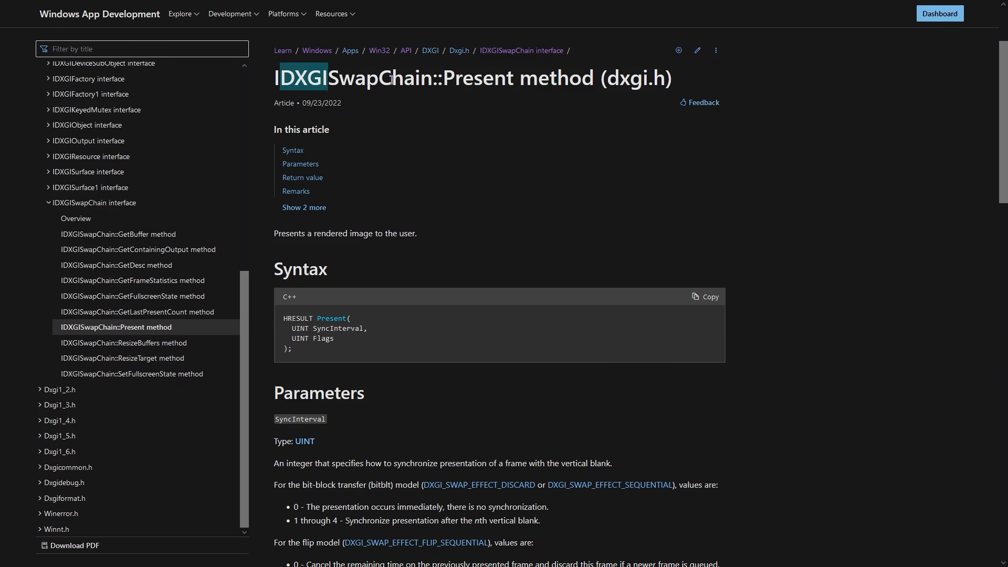
scroll(down, 3)
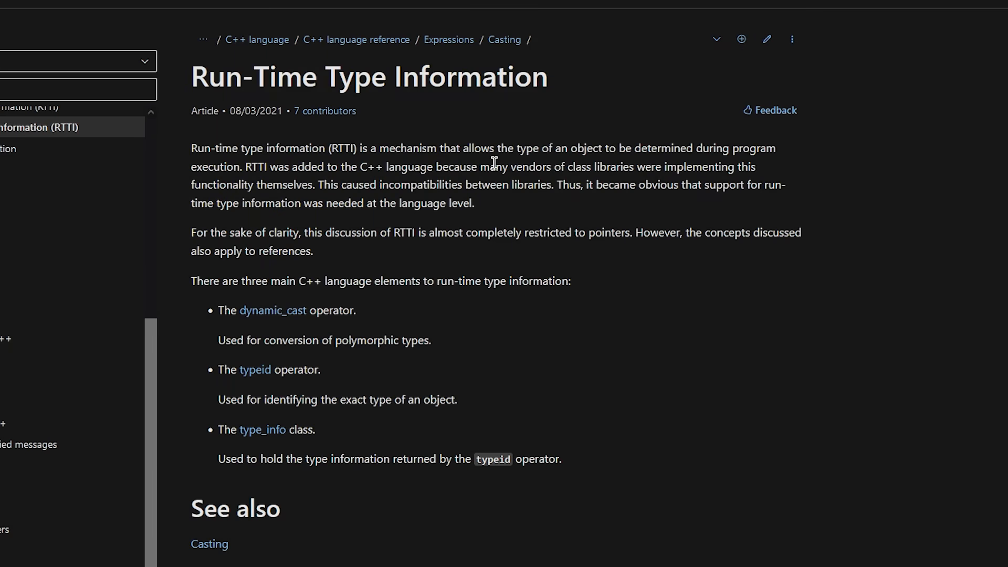
Step: Scroll ivmodelrender.h in source-sdk-2013 down to virtual methods DrawModelEx and SetupLighting
drag(640, 148, 514, 167)
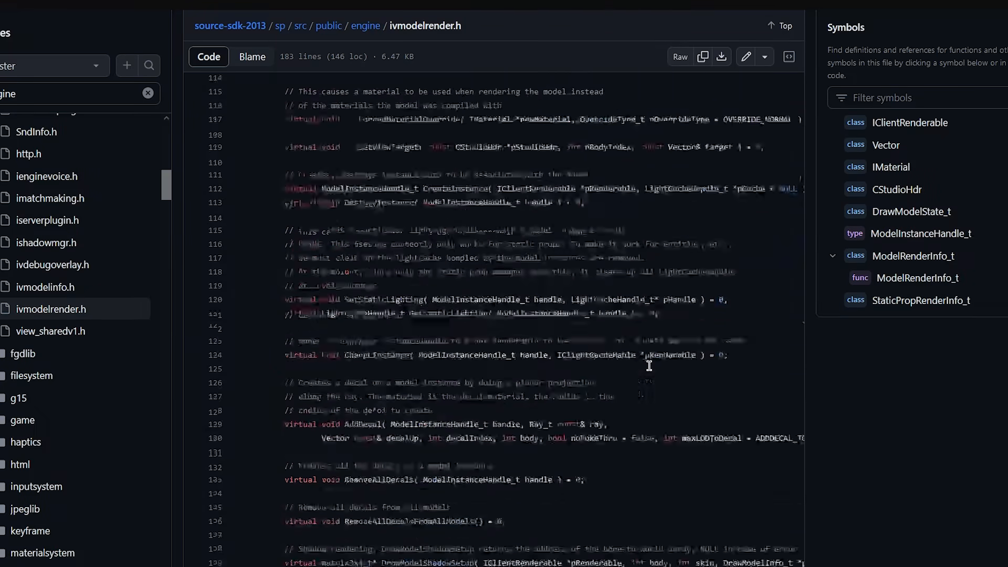
scroll(down, 3)
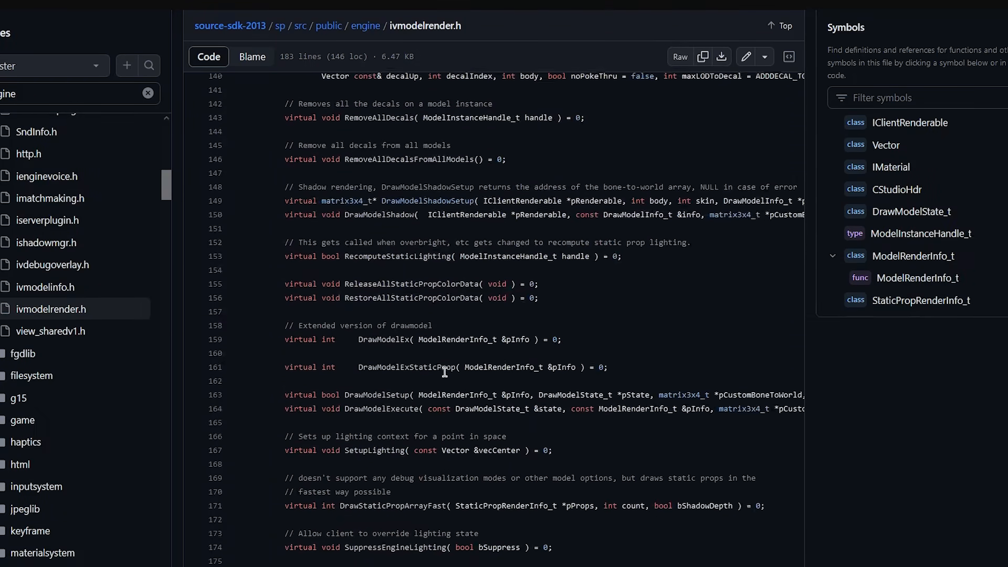